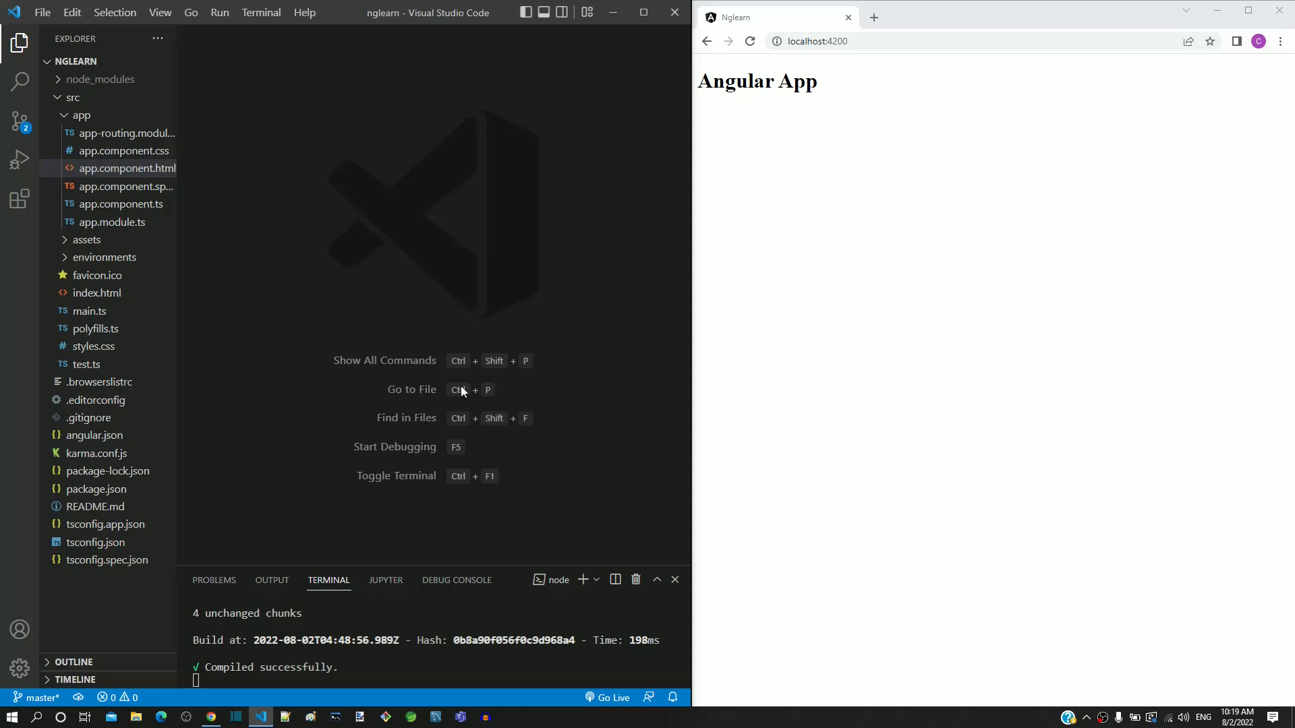
Step: Open src/app/app.component.html from the Explorer
{"action": "left_click", "coordinate": [126, 168]}
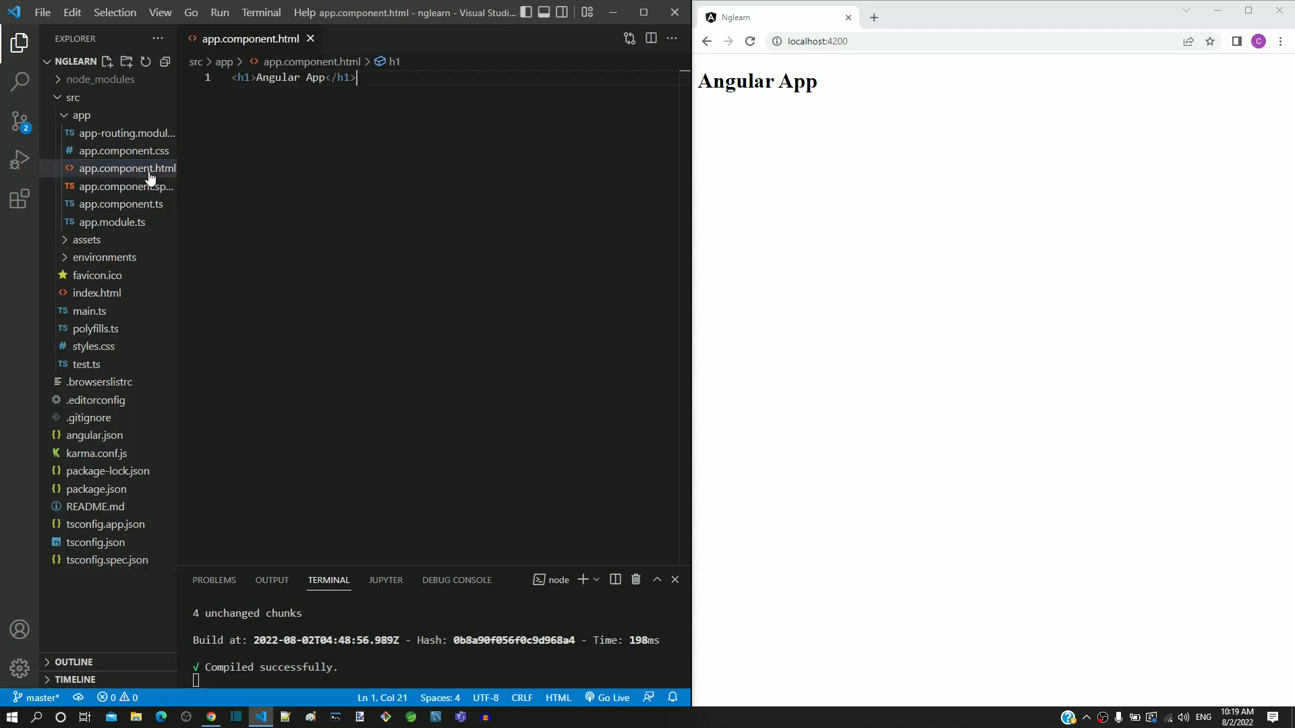
Step: Replace the 'Angular App' heading with {{title}} and save the template
{"action": "left_click", "coordinate": [328, 77]}
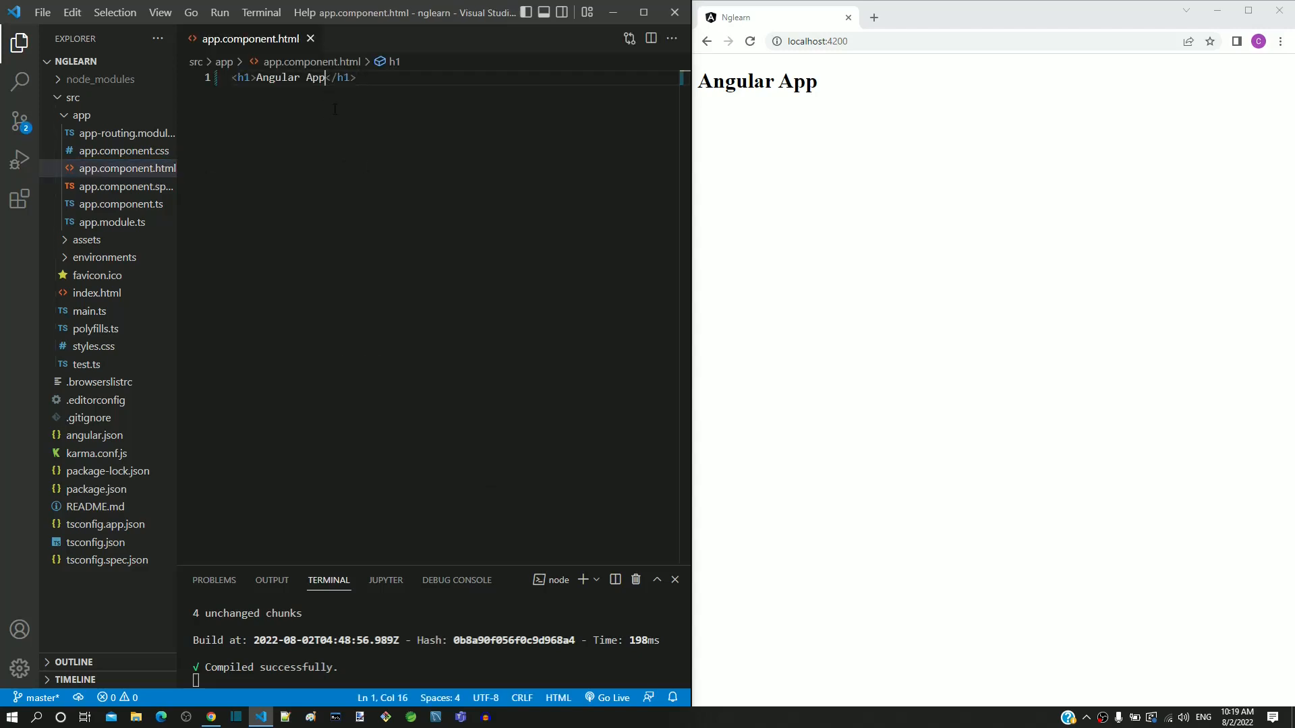
{"action": "key", "text": "BackSpace"}
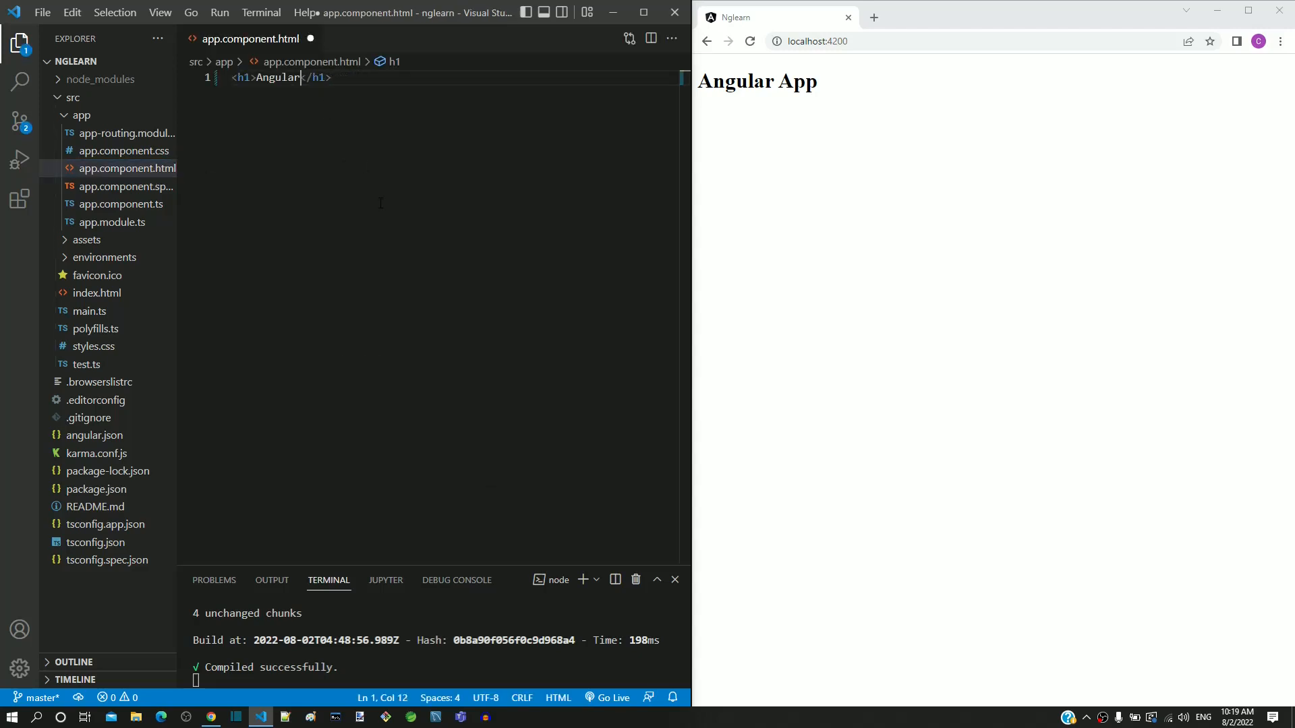
{"action": "key", "text": "Backspace"}
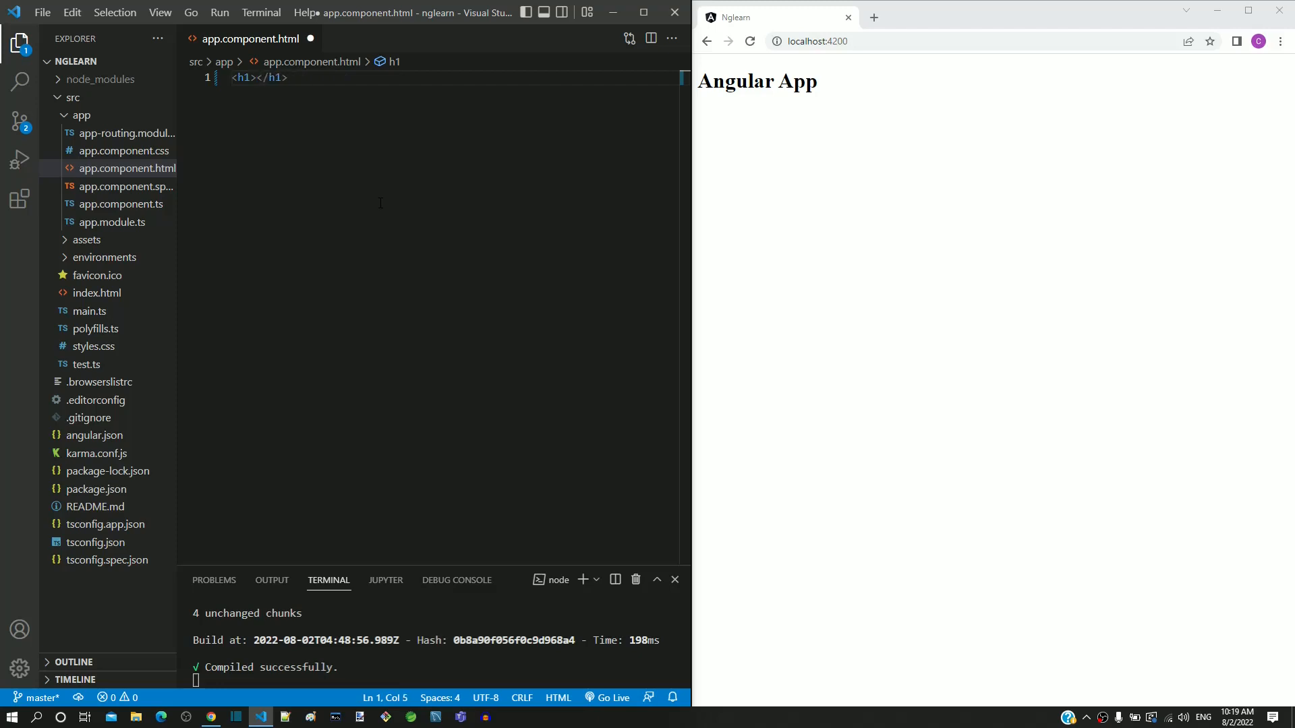
{"action": "type", "text": "{{"}
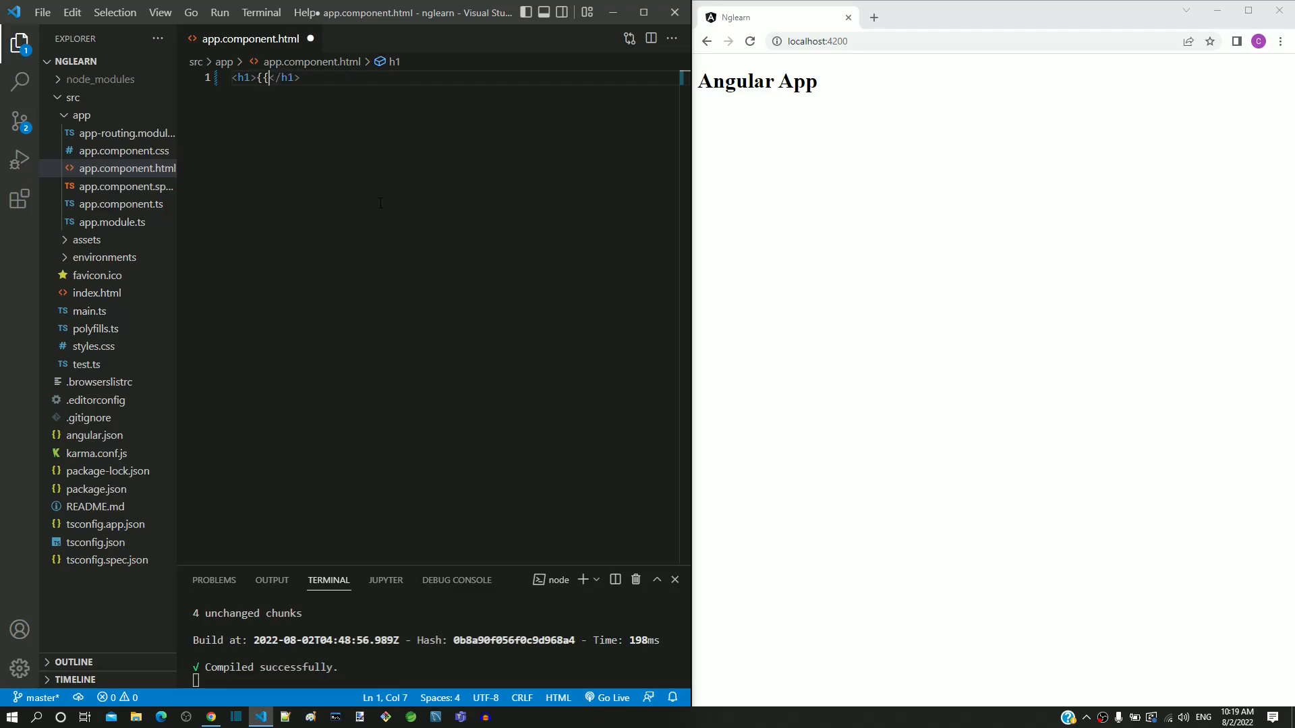
{"action": "type", "text": "title"}
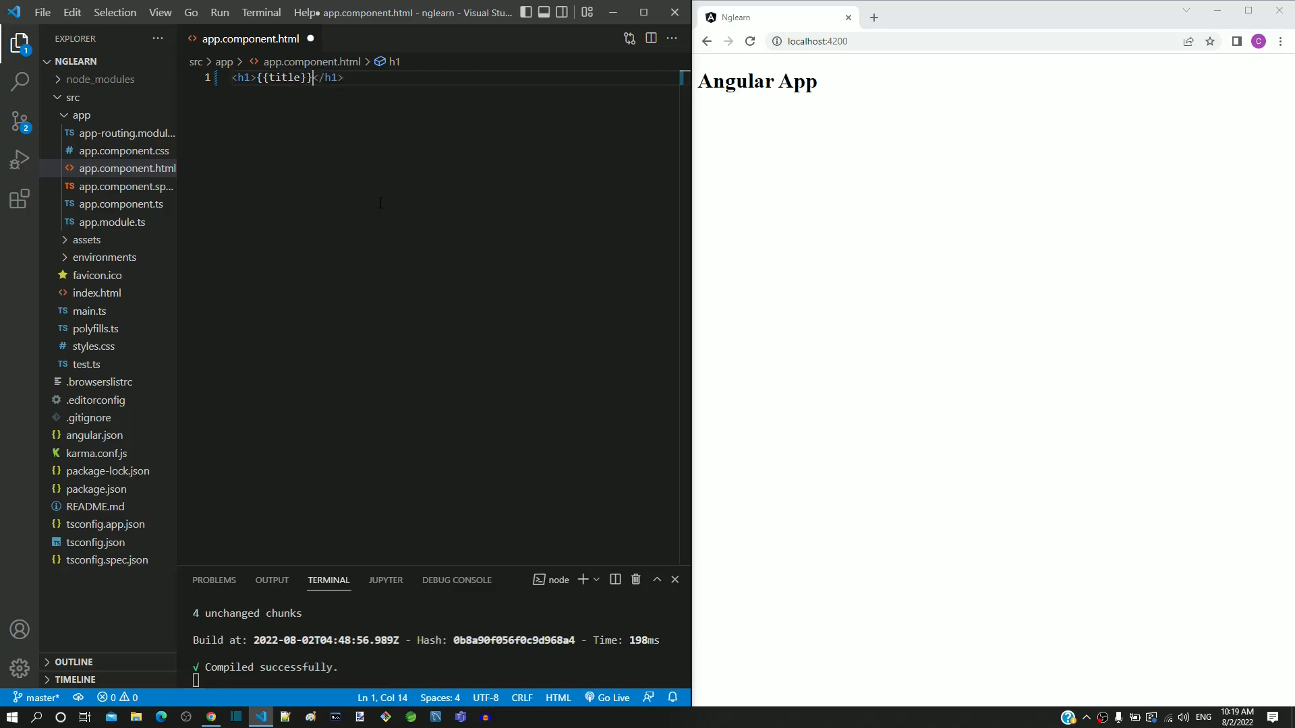
{"action": "key", "text": "ctrl+s"}
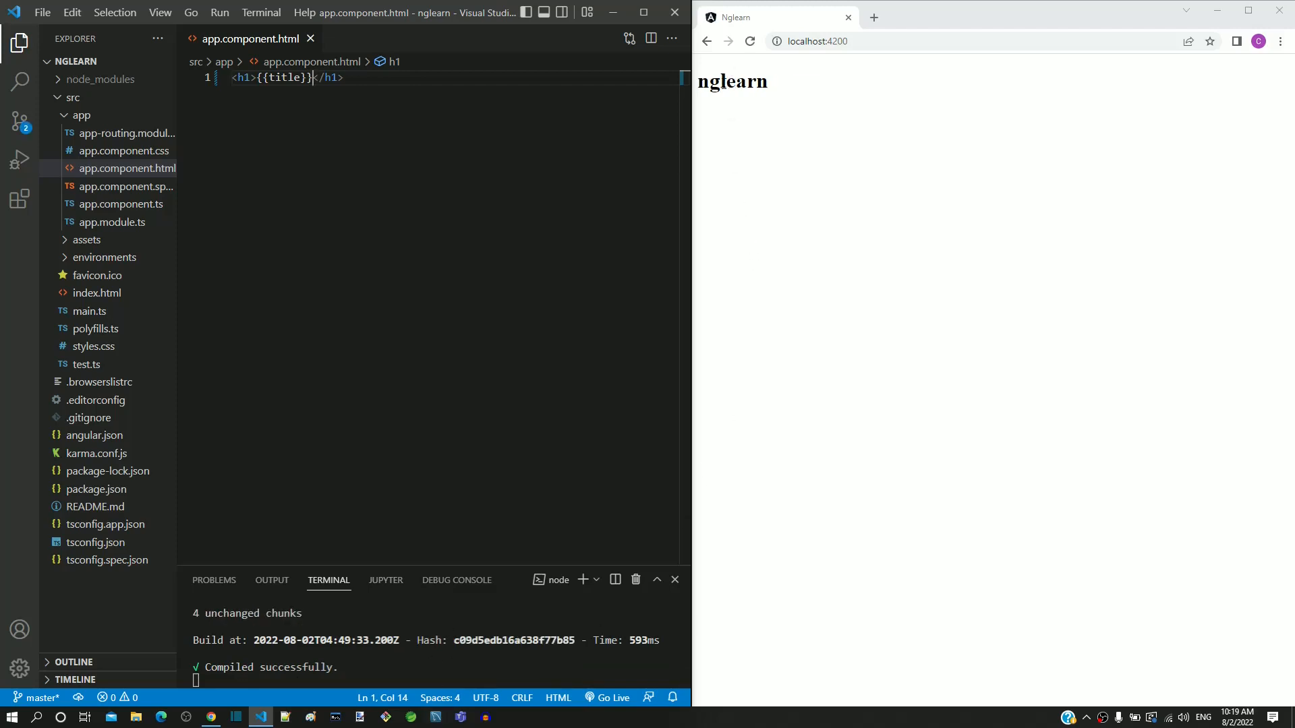
{"action": "double_click", "coordinate": [732, 81]}
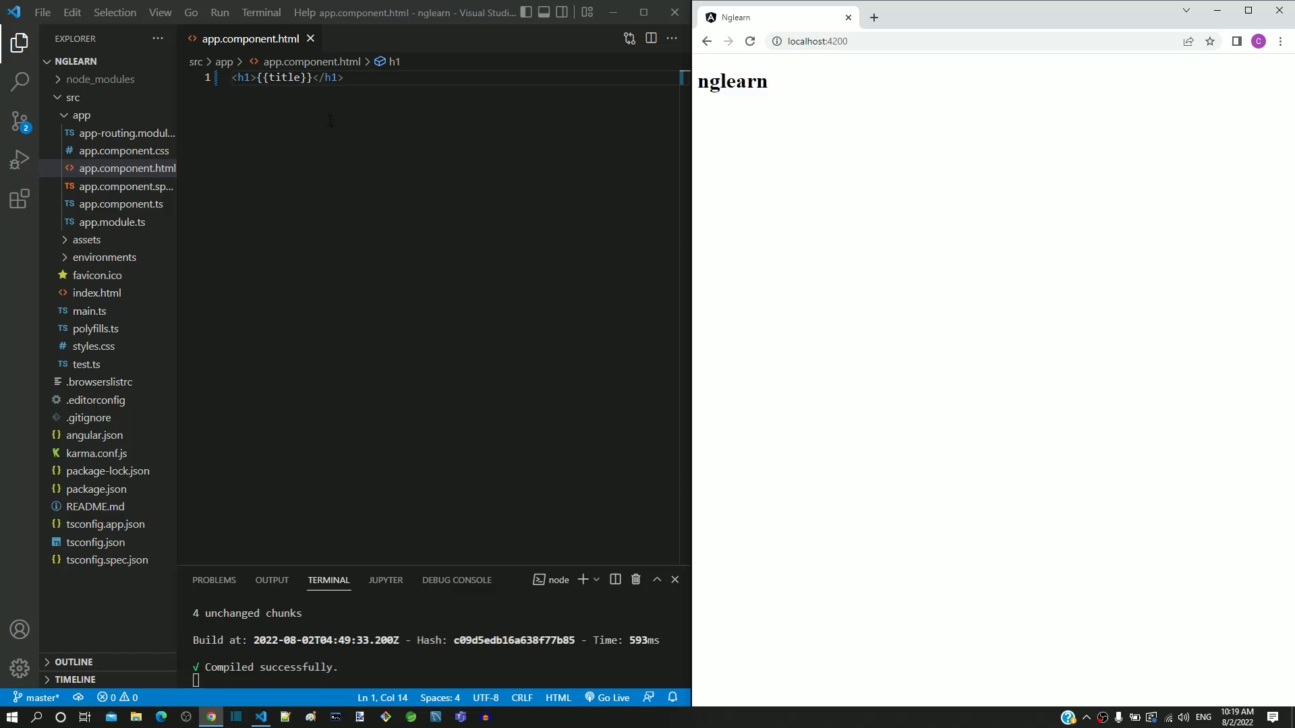
{"action": "double_click", "coordinate": [281, 78]}
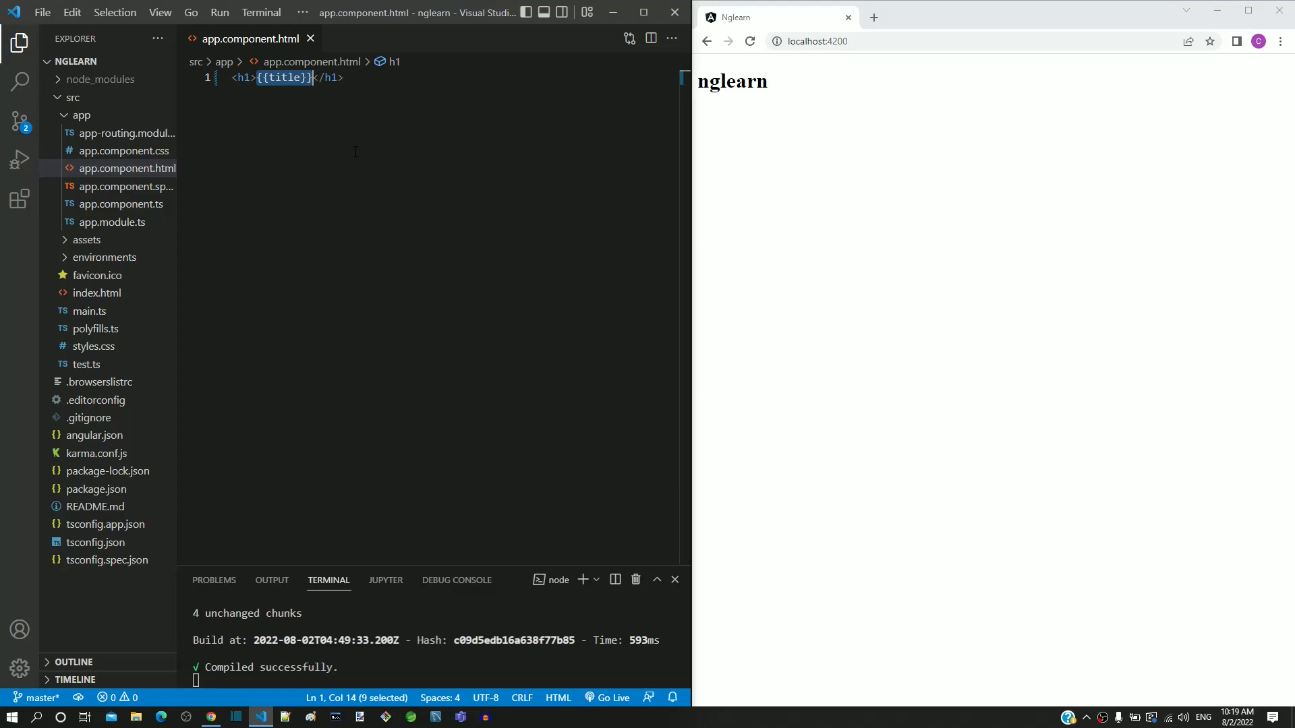
{"action": "left_click", "coordinate": [288, 78]}
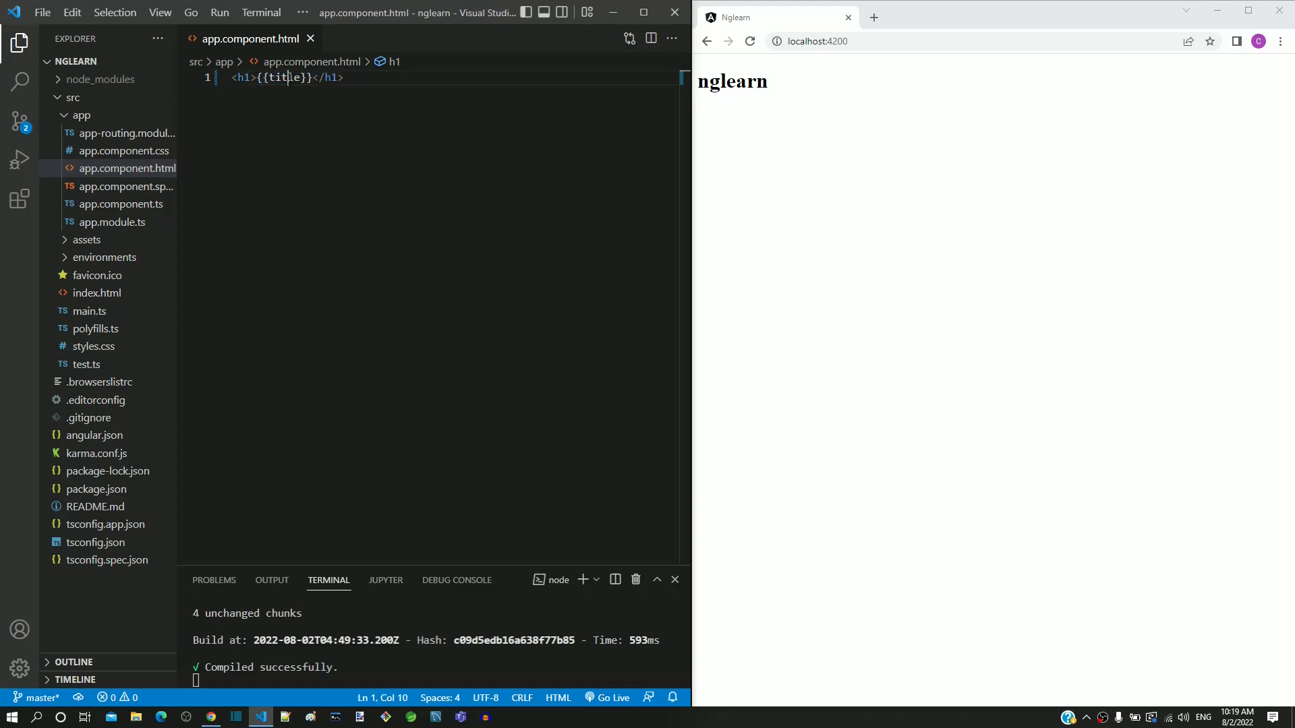
{"action": "double_click", "coordinate": [284, 77]}
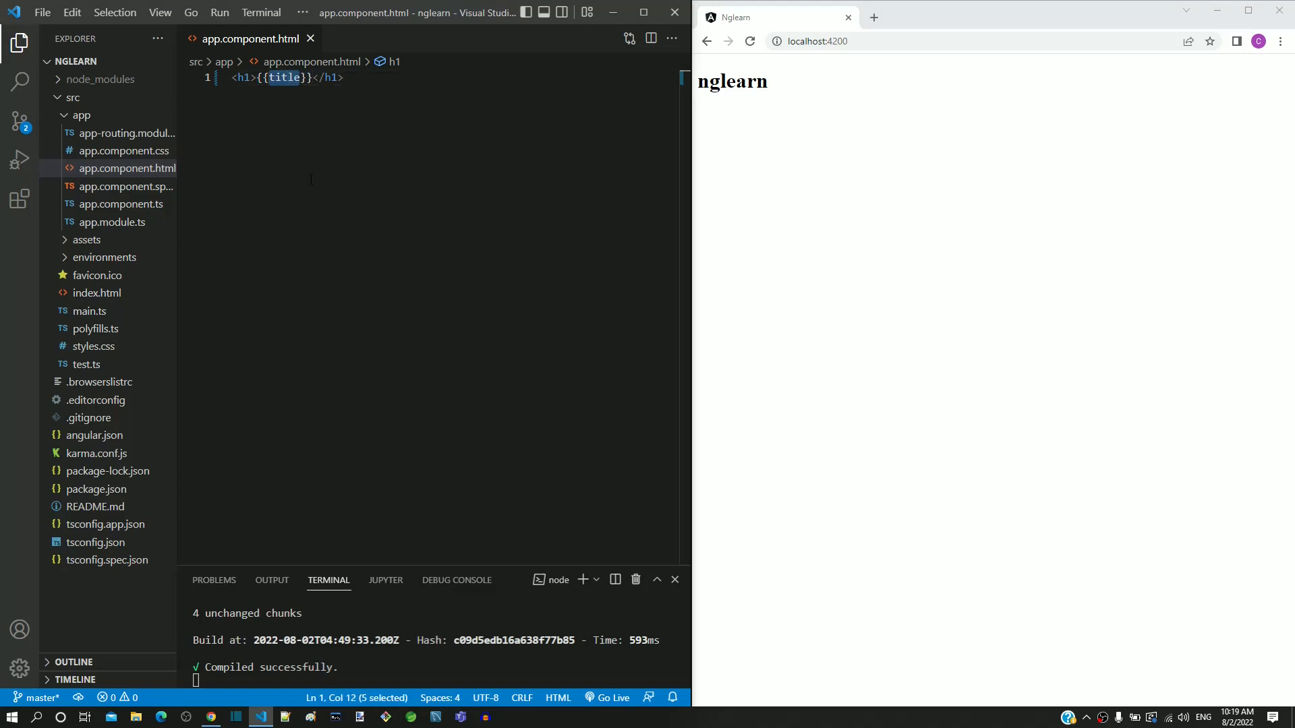
{"action": "mouse_move", "coordinate": [201, 226]}
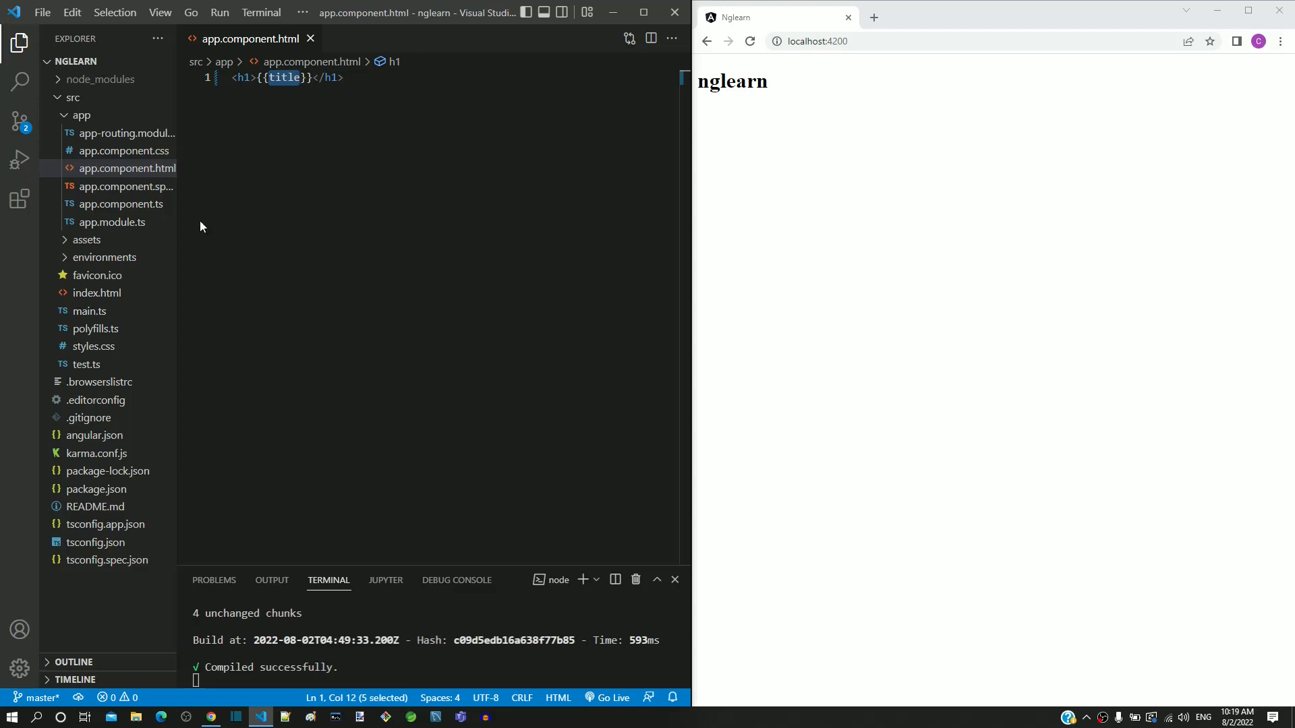
{"action": "mouse_move", "coordinate": [121, 203]}
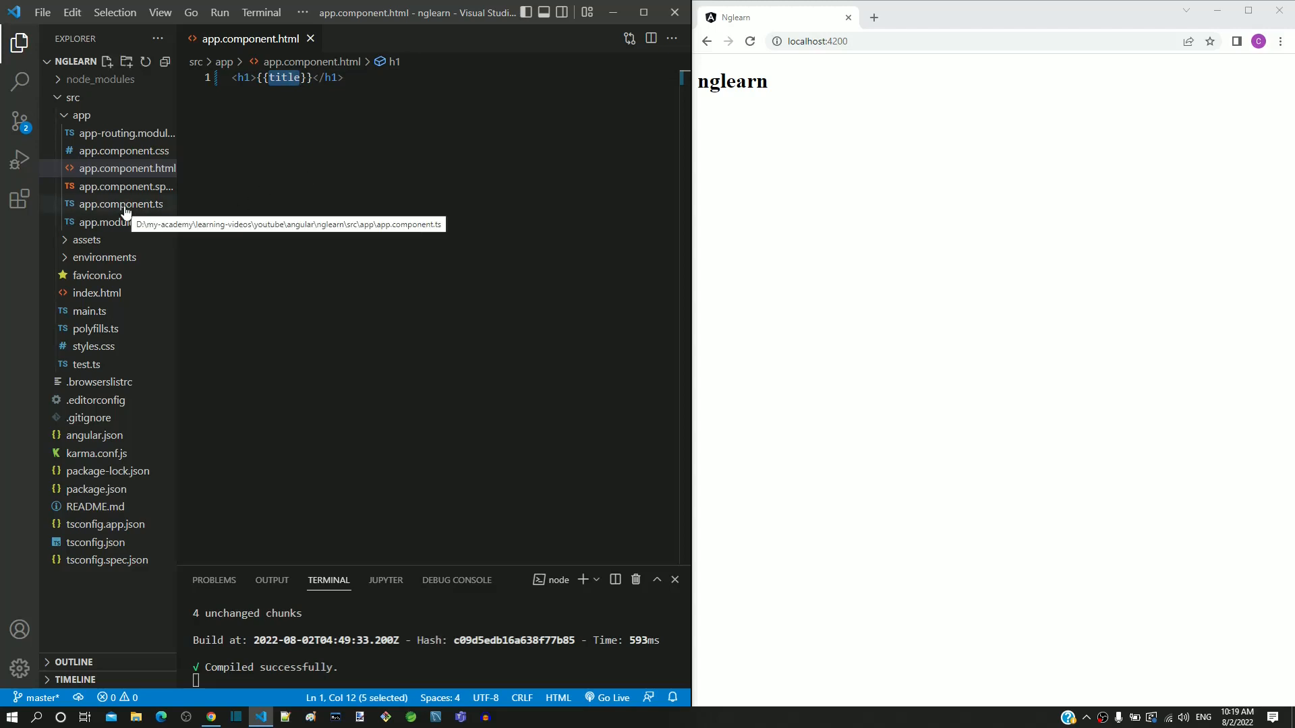
Step: Open app.component.ts with the sidebar hidden, showing title = 'nglearn'
{"action": "left_click", "coordinate": [121, 204]}
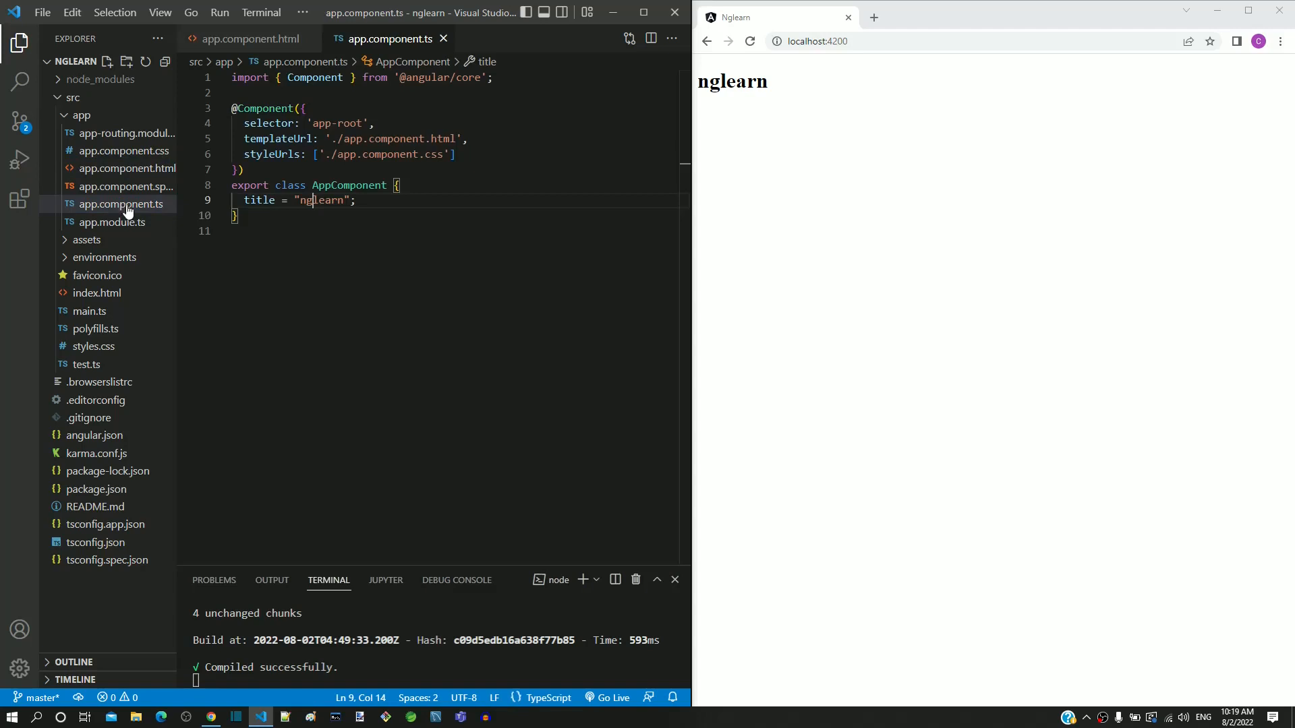
{"action": "left_click", "coordinate": [20, 44]}
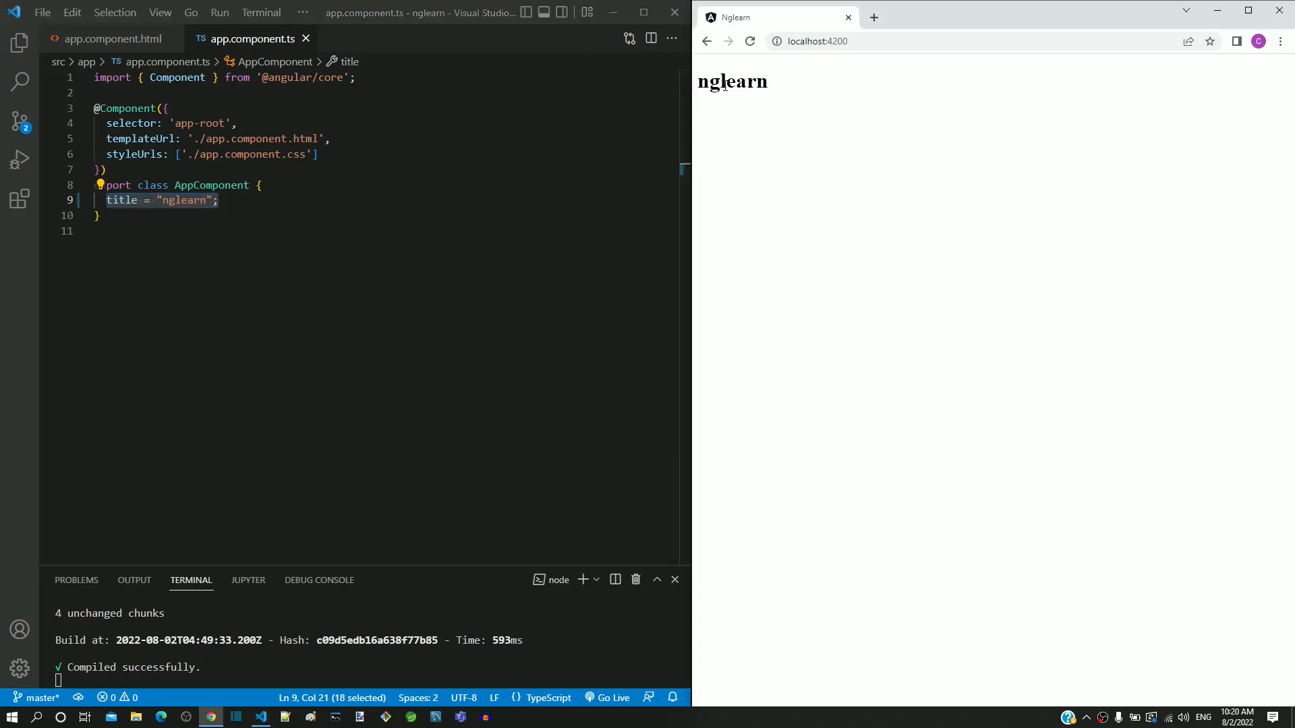
{"action": "double_click", "coordinate": [732, 81]}
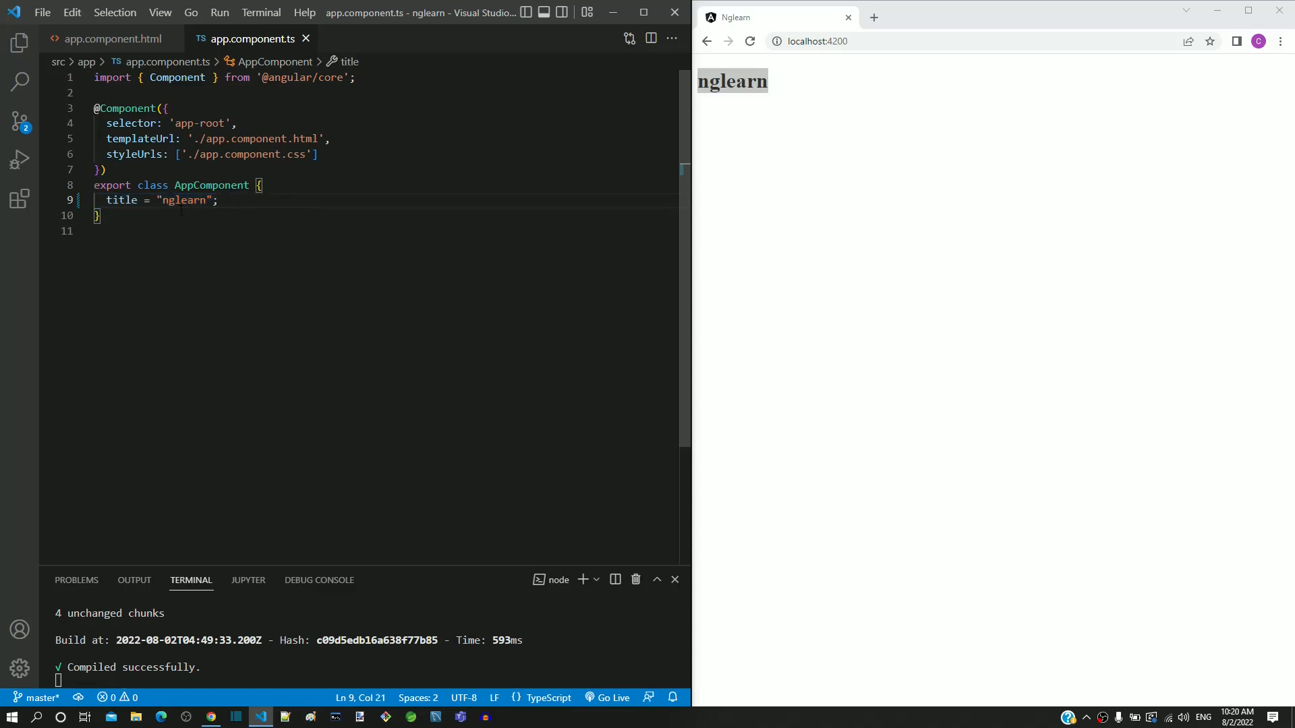
Step: Change the title value to 'ng-learn' in app.component.ts and save
{"action": "double_click", "coordinate": [183, 200]}
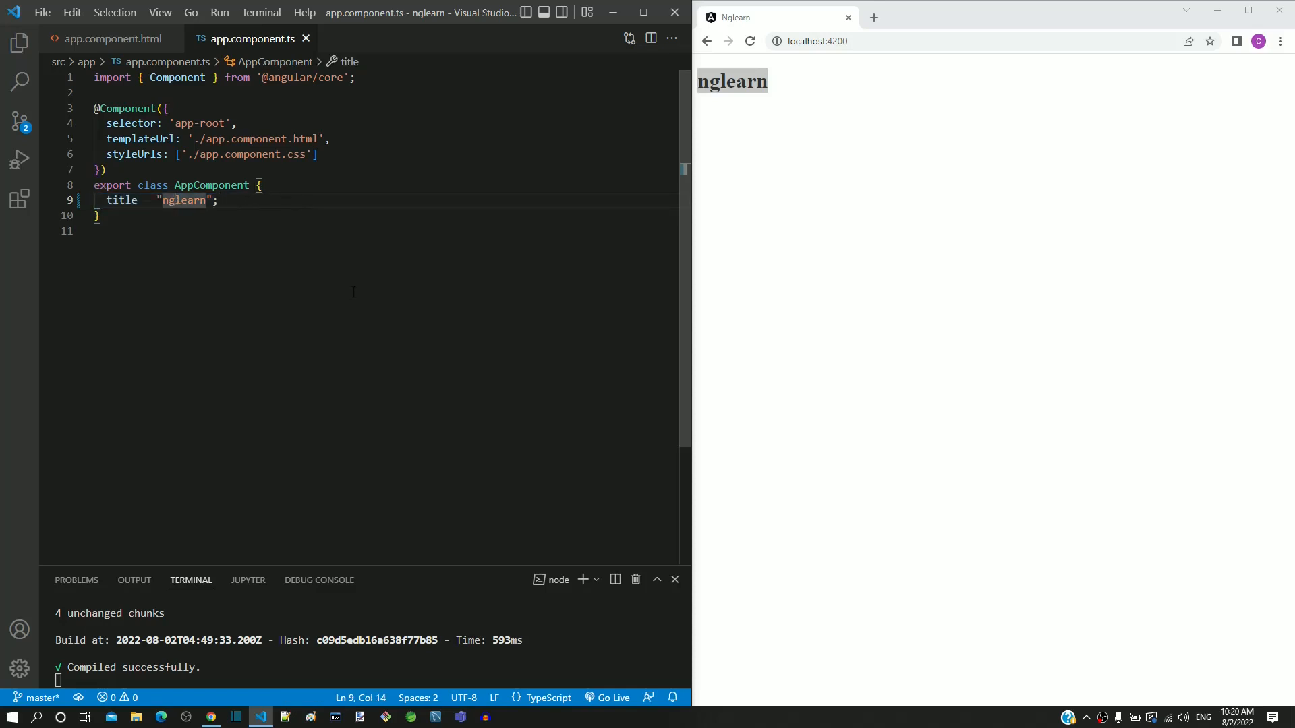
{"action": "type", "text": "-"}
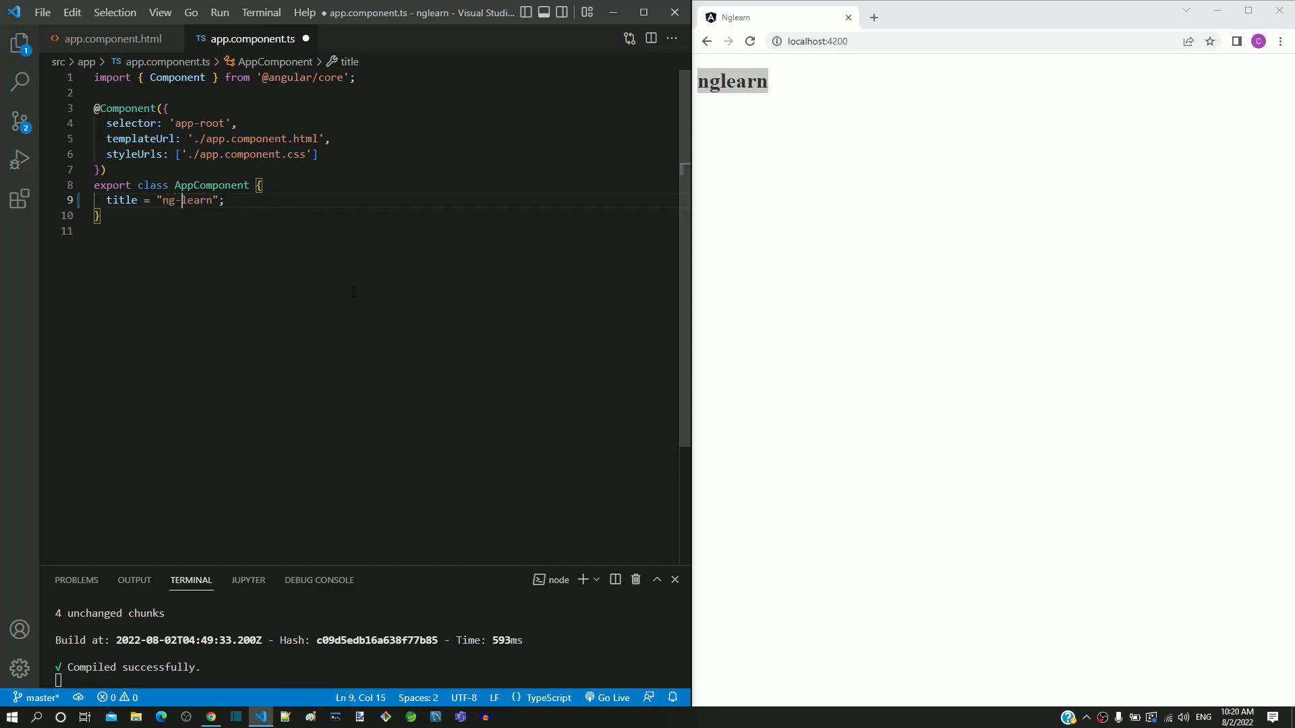
{"action": "key", "text": "ctrl+s"}
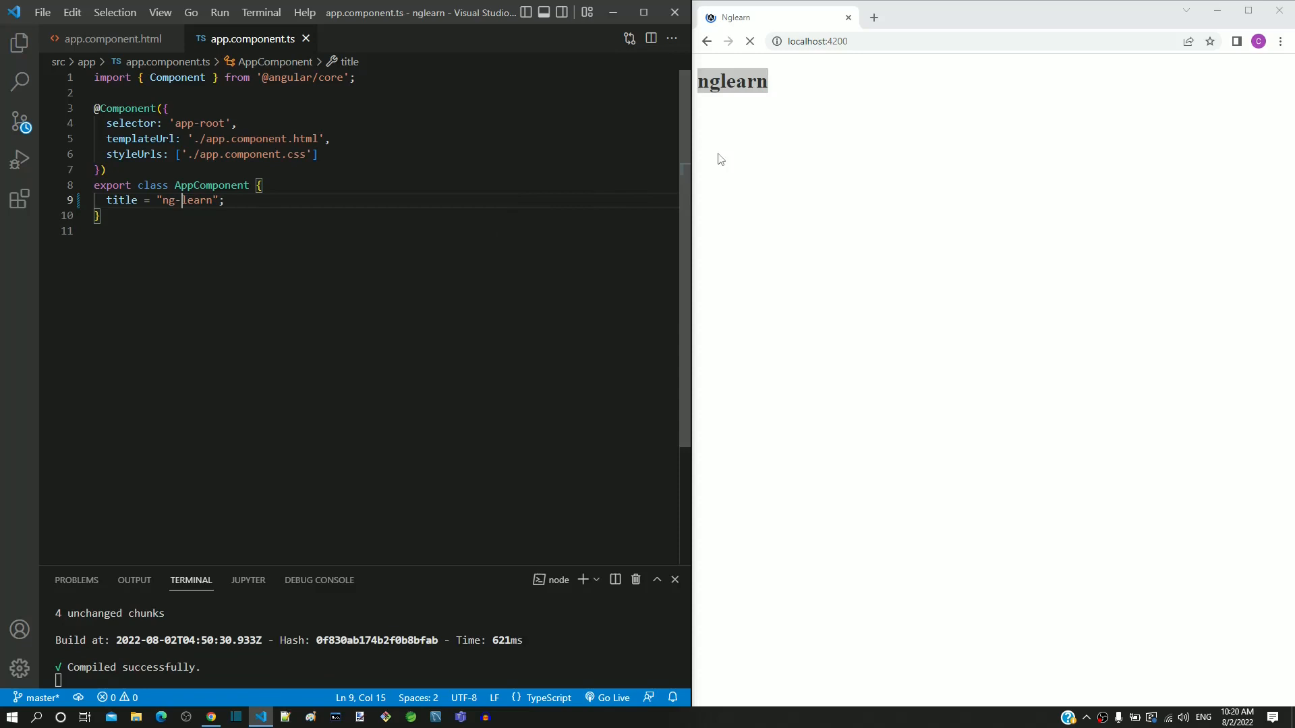
{"action": "double_click", "coordinate": [733, 80]}
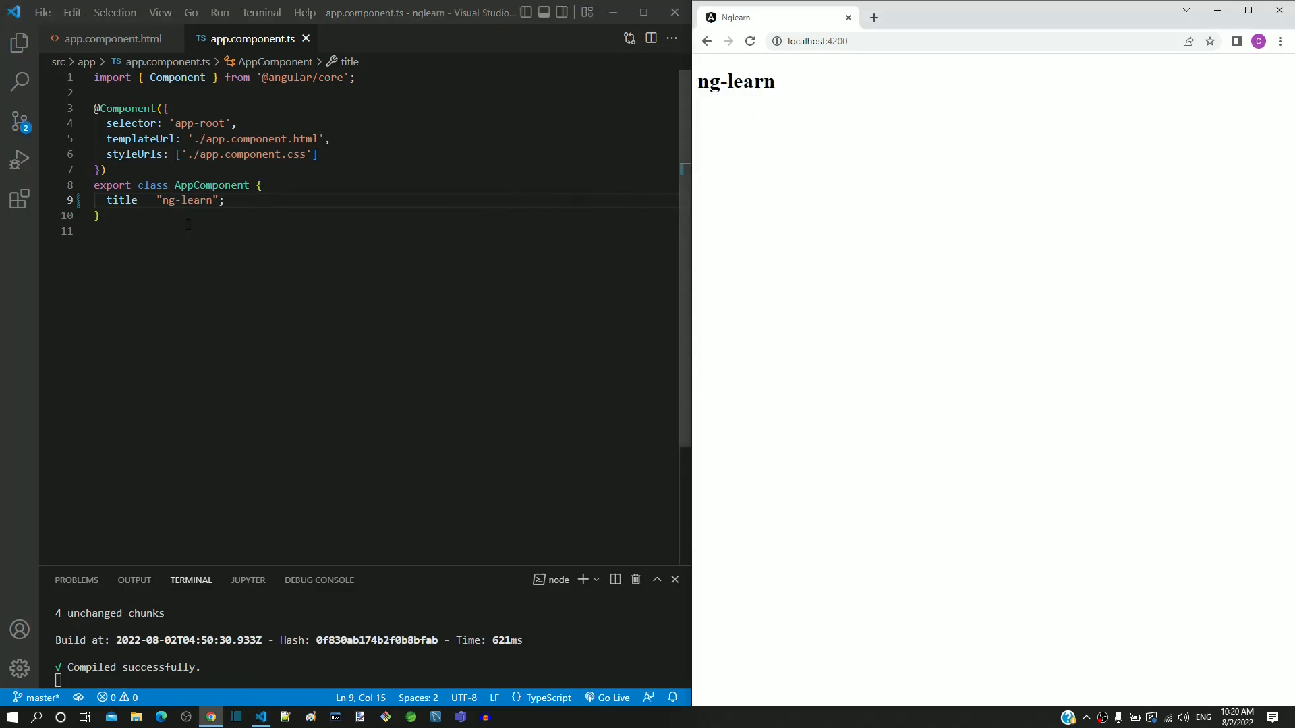
{"action": "triple_click", "coordinate": [165, 200]}
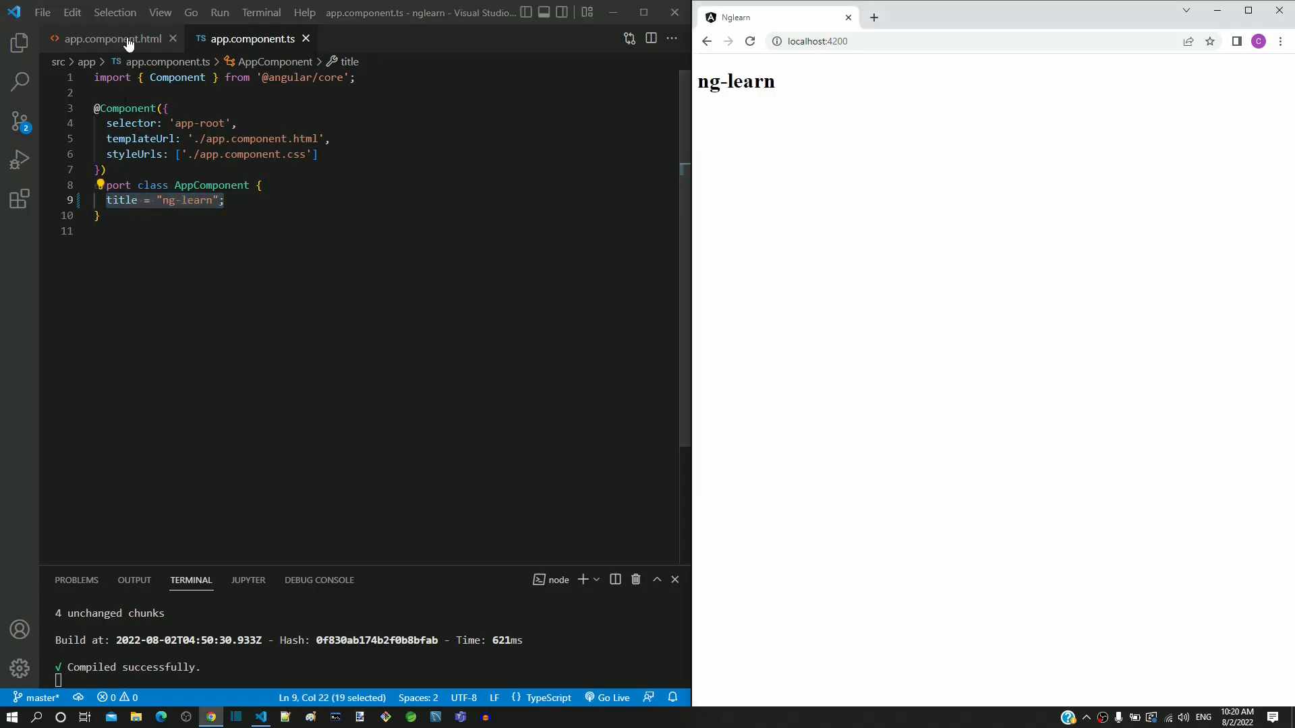
Step: Switch to the app.component.html tab and select the {{title}} interpolation
{"action": "left_click", "coordinate": [107, 38]}
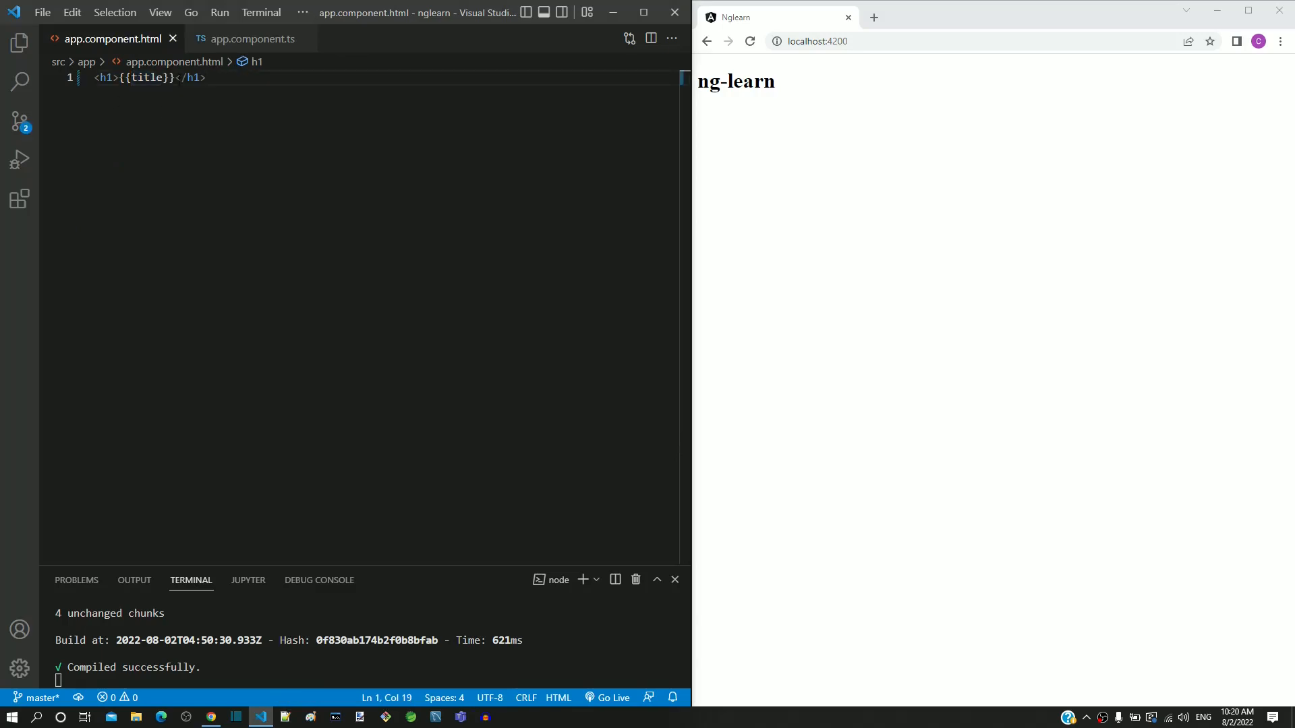
{"action": "double_click", "coordinate": [147, 77]}
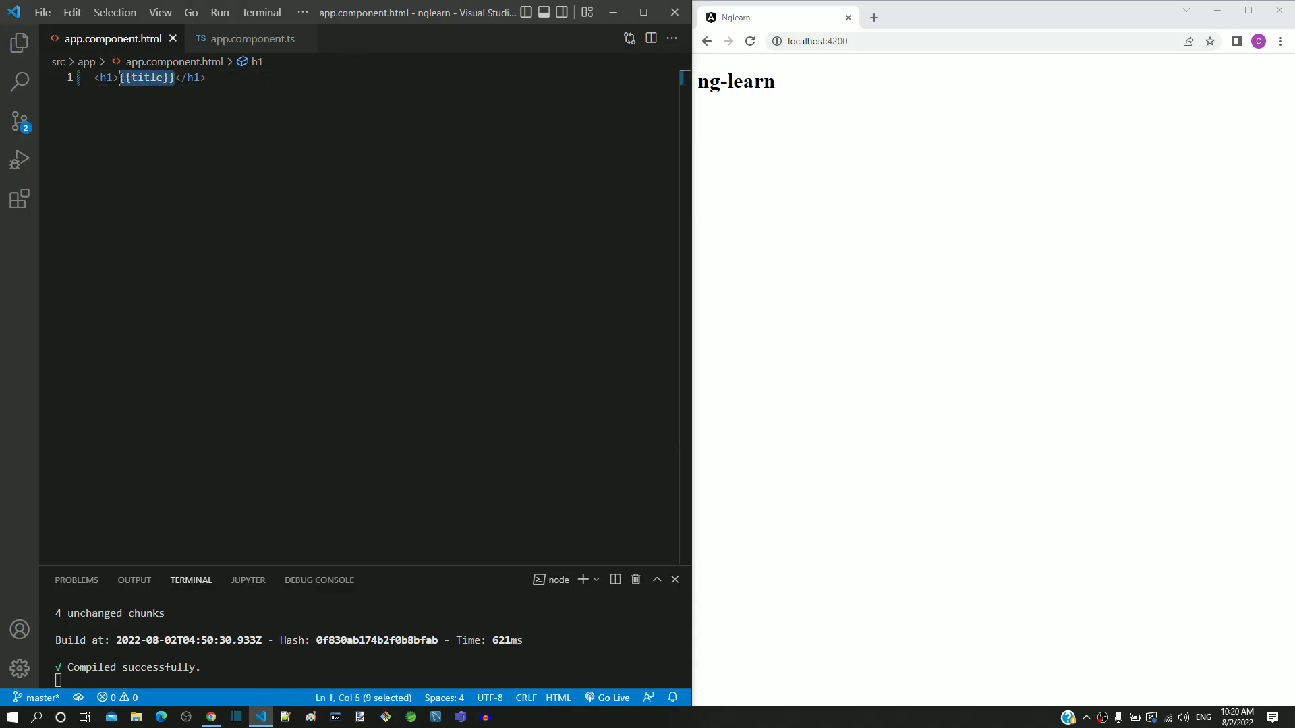